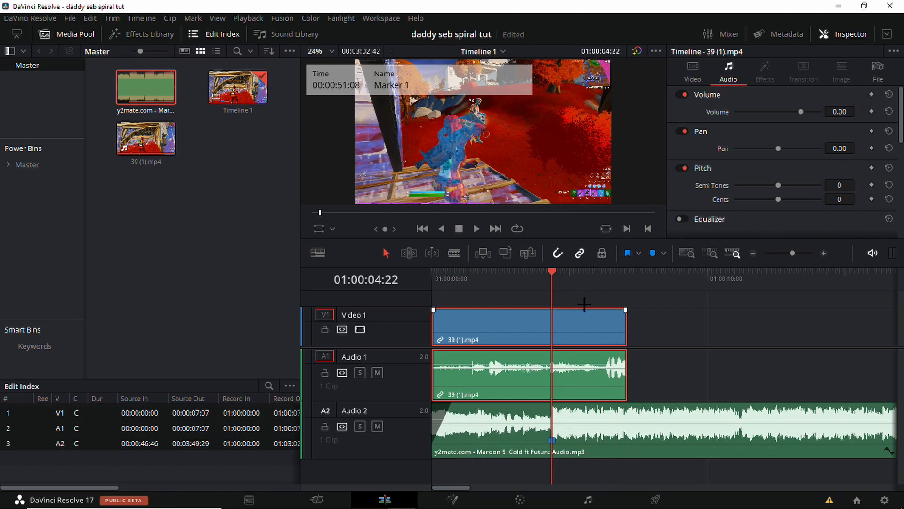
Step: Show retime controls on the Fortnite clip and add a speed point for the 50% section
{"action": "right_click", "coordinate": [519, 323]}
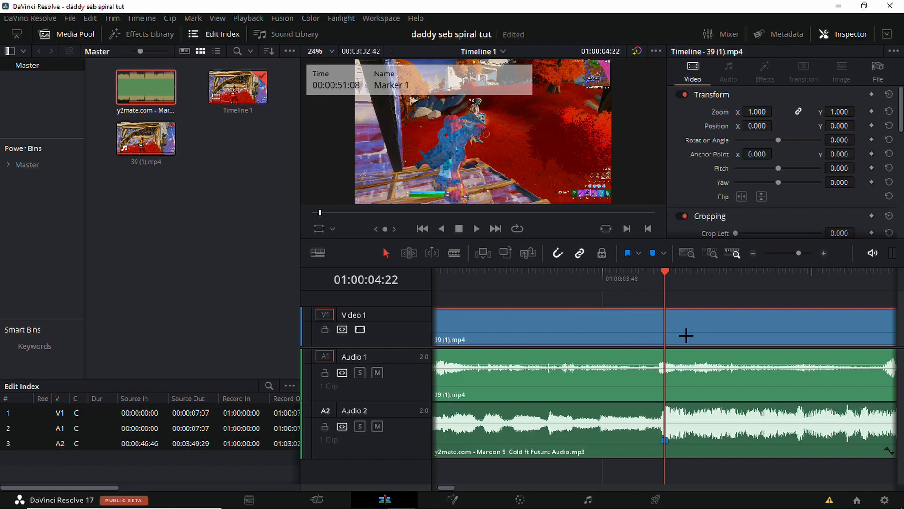
{"action": "left_click", "coordinate": [11, 498]}
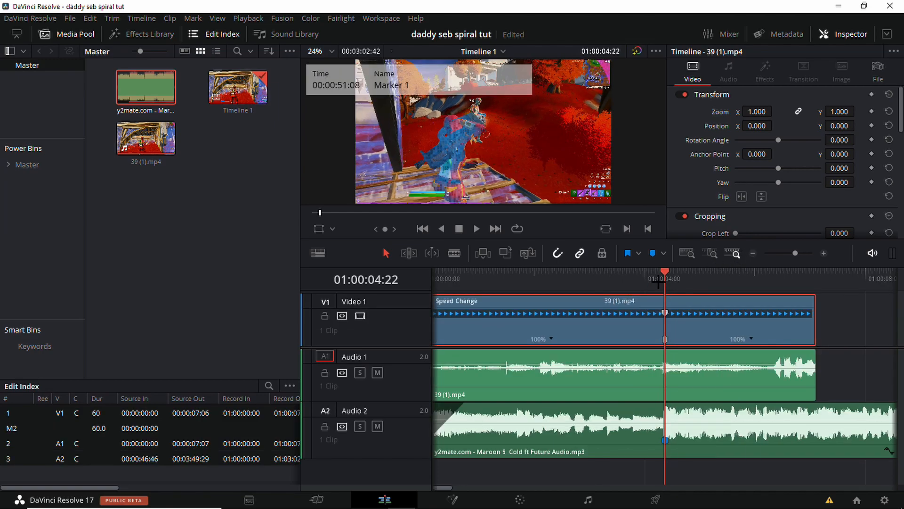
{"action": "left_click", "coordinate": [632, 271]}
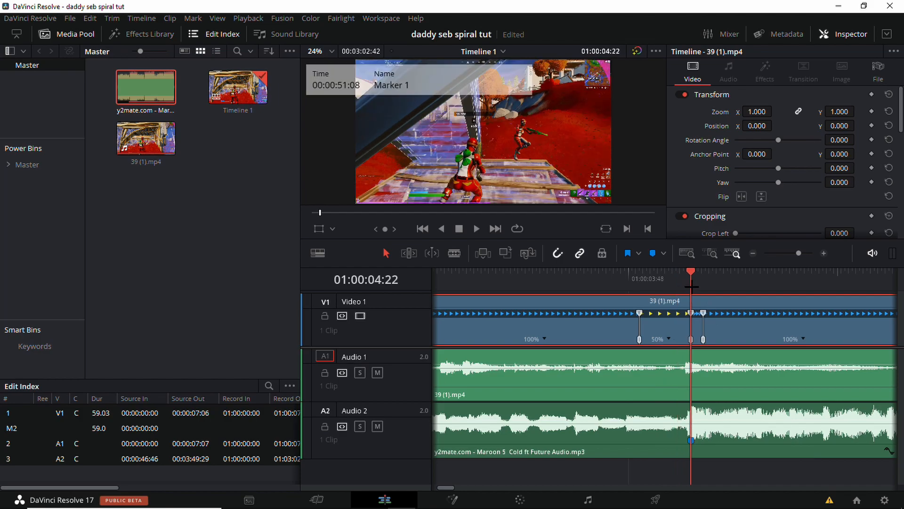
Step: Add a second 50% speed section to the Fortnite clip from the retime speed options
{"action": "right_click", "coordinate": [689, 375]}
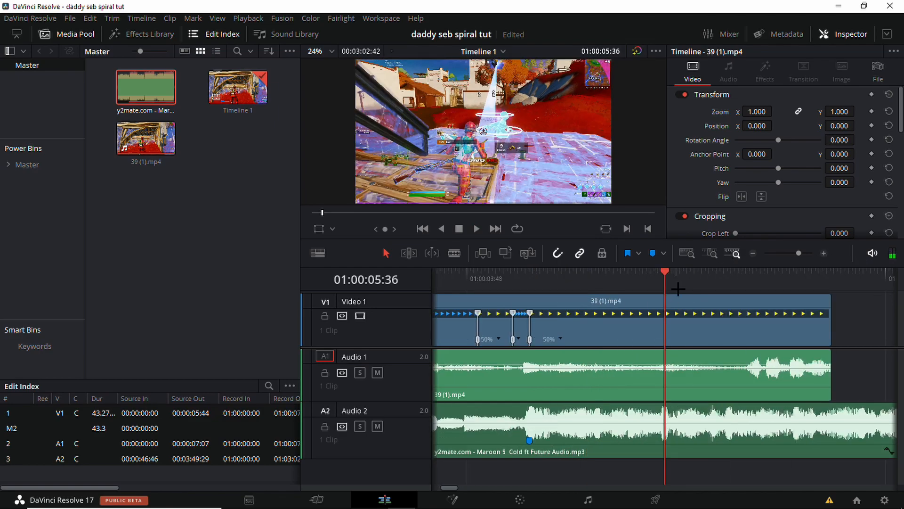
{"action": "left_click", "coordinate": [508, 271]}
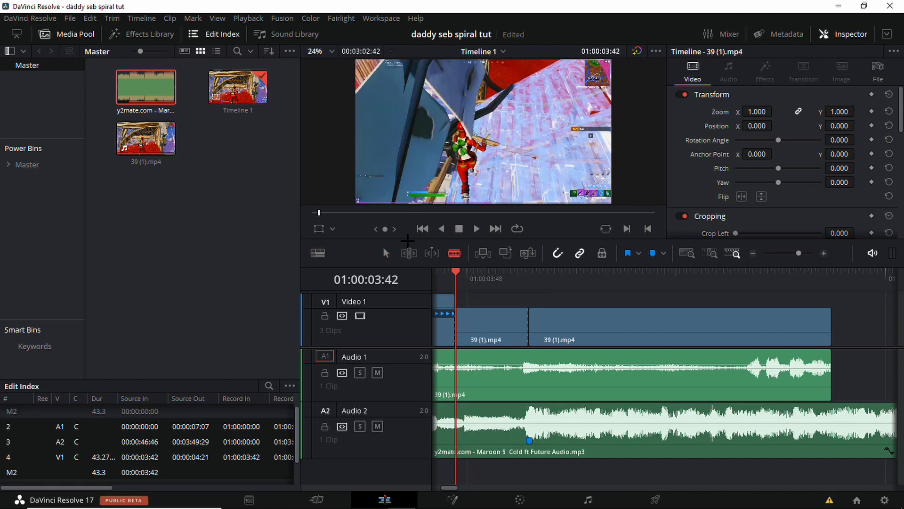
Step: Open the Effects Library to reach the Adjustment Clip
{"action": "left_click", "coordinate": [142, 34]}
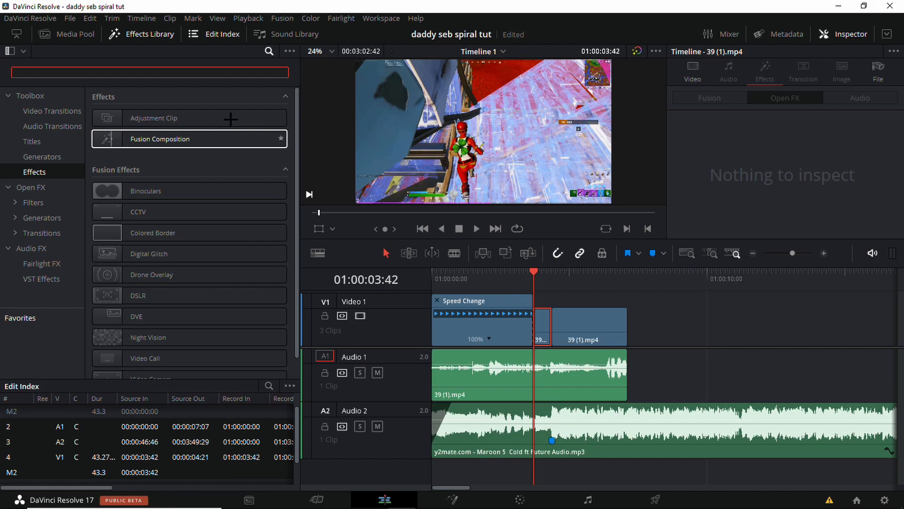
{"action": "mouse_move", "coordinate": [142, 154]}
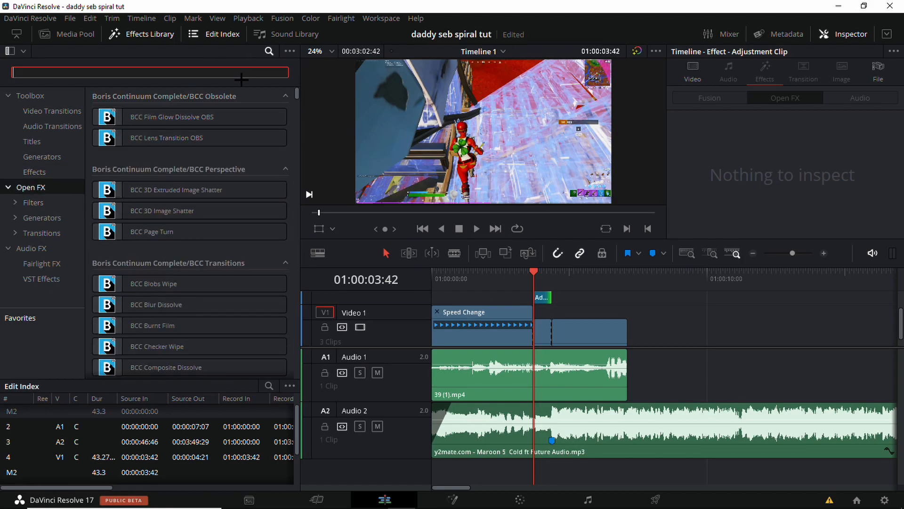
Step: Search 'qu' and apply S_QuadTone to the adjustment clip, then review its settings
{"action": "type", "text": "quadton"}
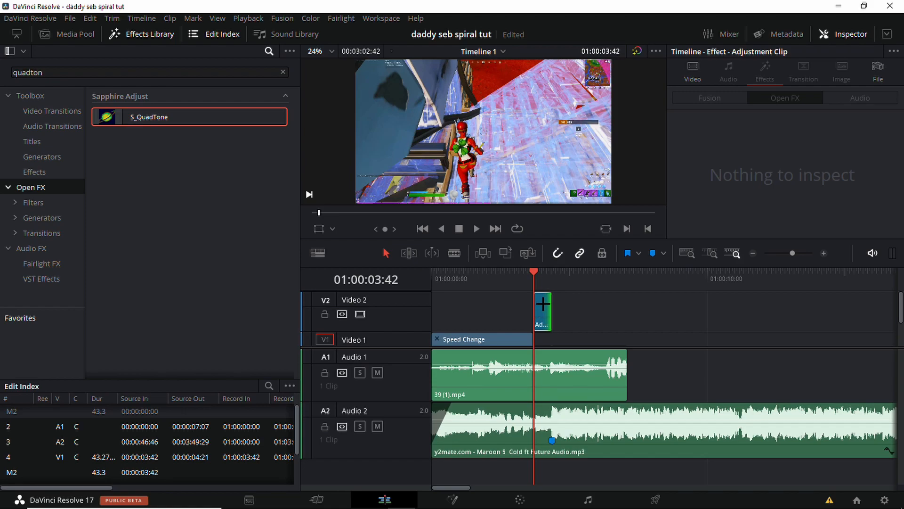
{"action": "left_click", "coordinate": [764, 70]}
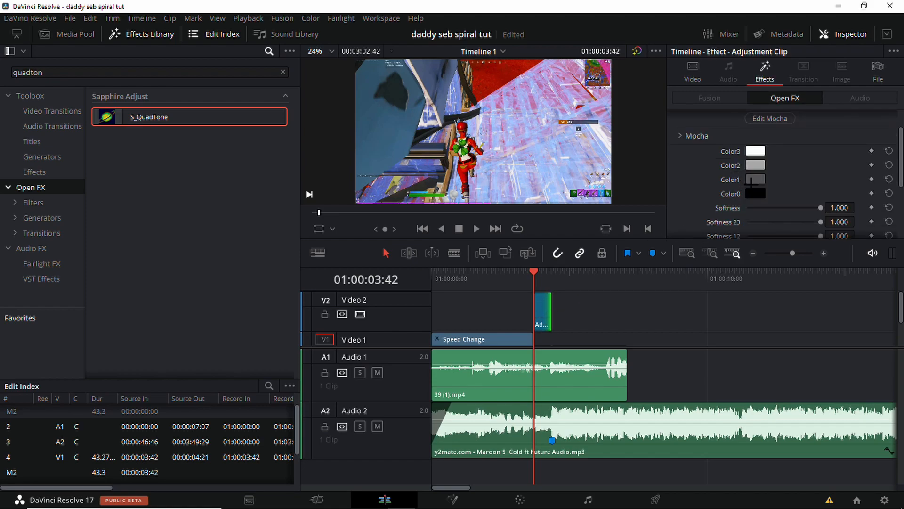
{"action": "scroll", "scroll_direction": "down", "scroll_amount": 3}
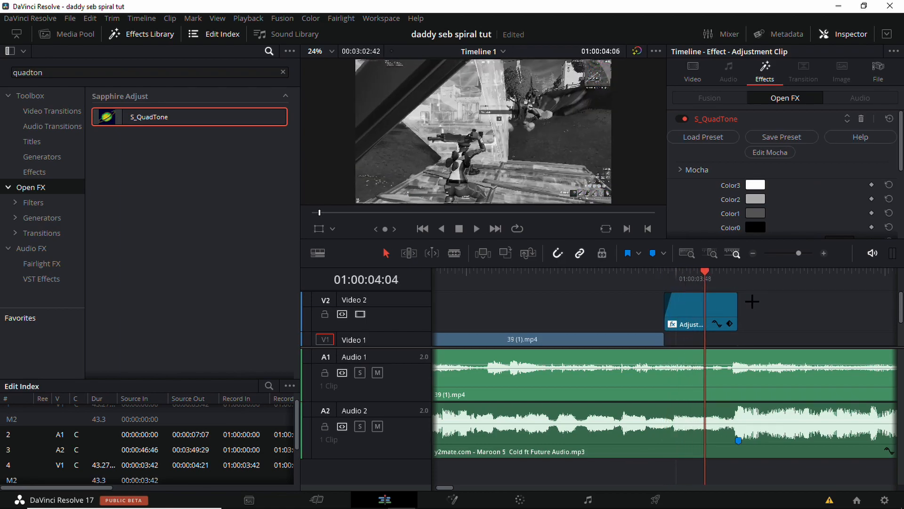
Step: Set two QuadTone tone colours to dark greys #1f1f1f and #242424
{"action": "left_click", "coordinate": [755, 227]}
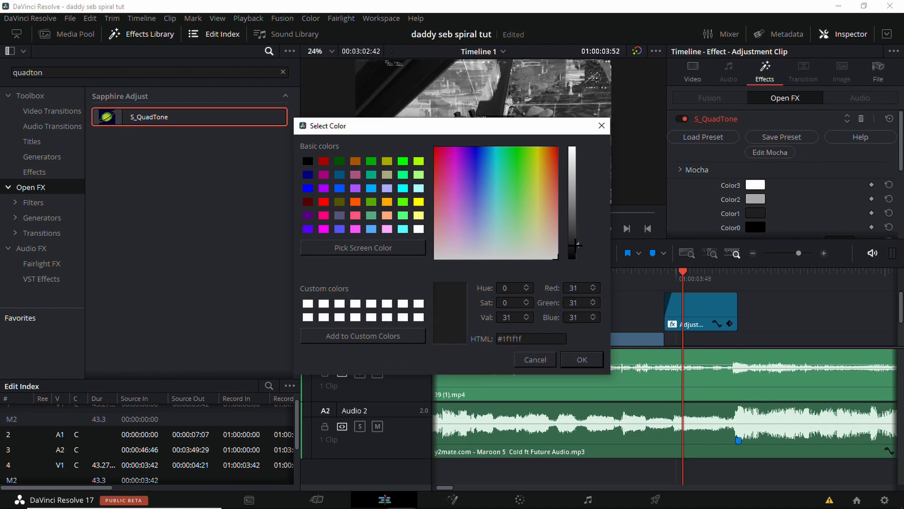
{"action": "left_click", "coordinate": [534, 359]}
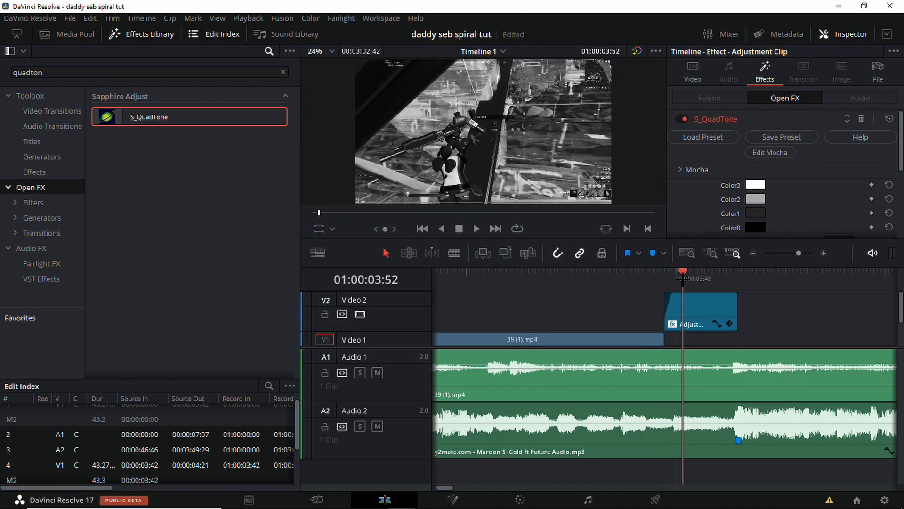
{"action": "left_click", "coordinate": [755, 227]}
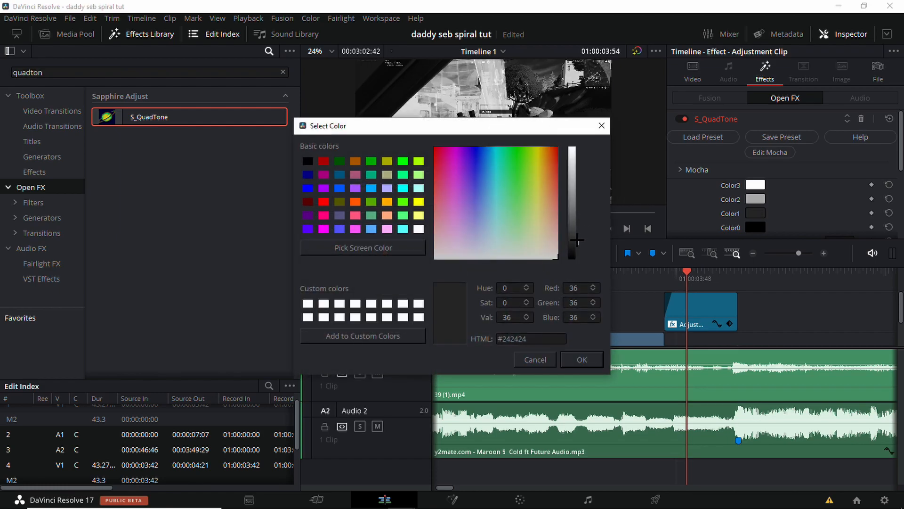
{"action": "left_click", "coordinate": [534, 359]}
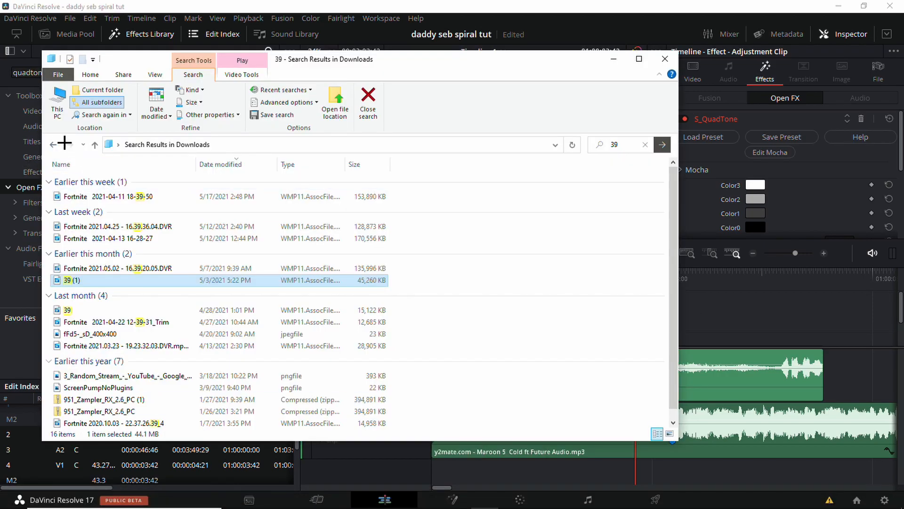
Step: Open Desktop > Spiral Buildup Presets in File Explorer and pick up the Red Spiral video
{"action": "left_click", "coordinate": [367, 101]}
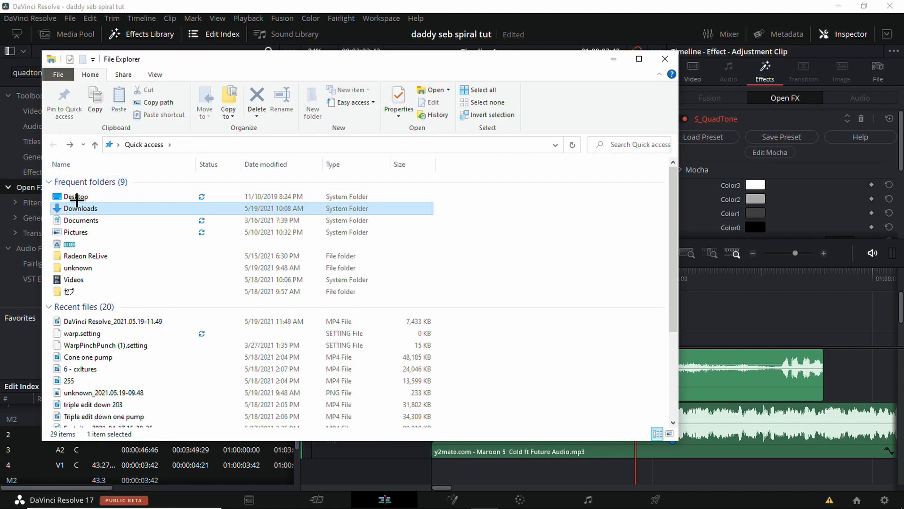
{"action": "double_click", "coordinate": [76, 196]}
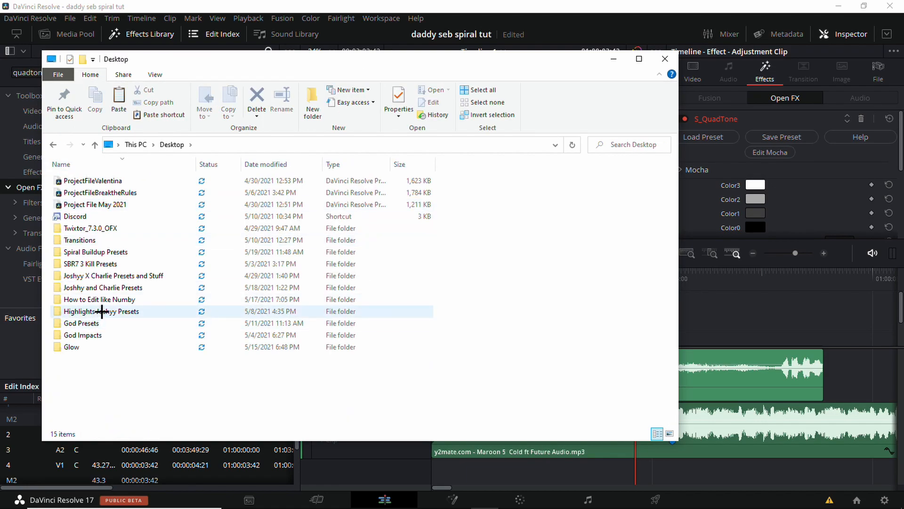
{"action": "double_click", "coordinate": [95, 251]}
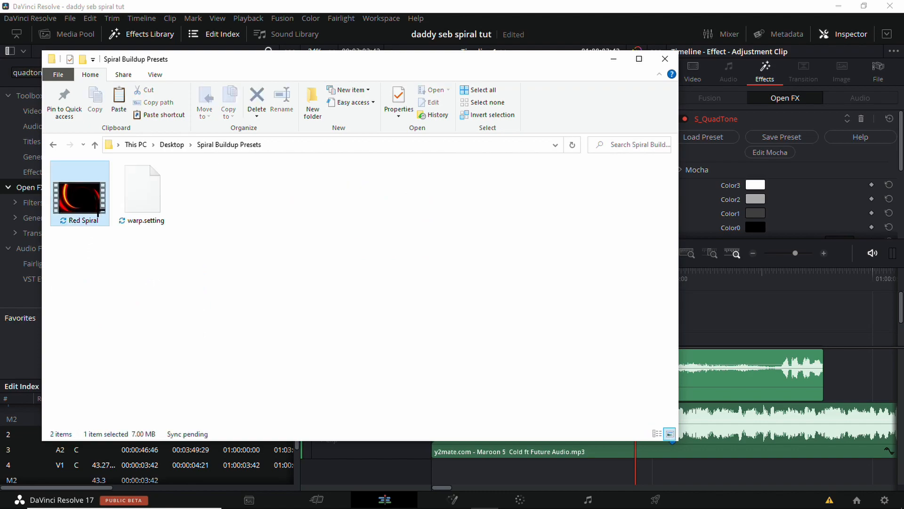
{"action": "left_click", "coordinate": [664, 58]}
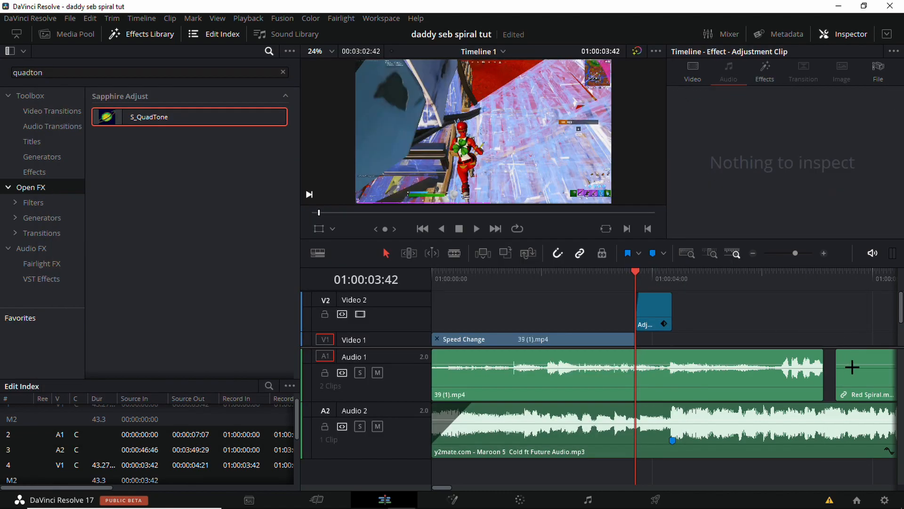
Step: Drop Red Spiral onto Video 3, aligned above the adjustment clip on Video 2
{"action": "left_click", "coordinate": [863, 375]}
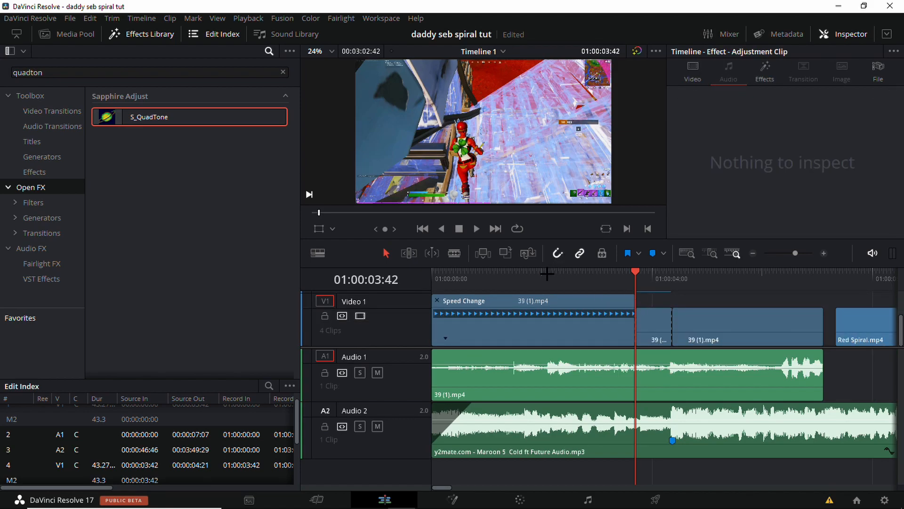
{"action": "left_click", "coordinate": [529, 278]}
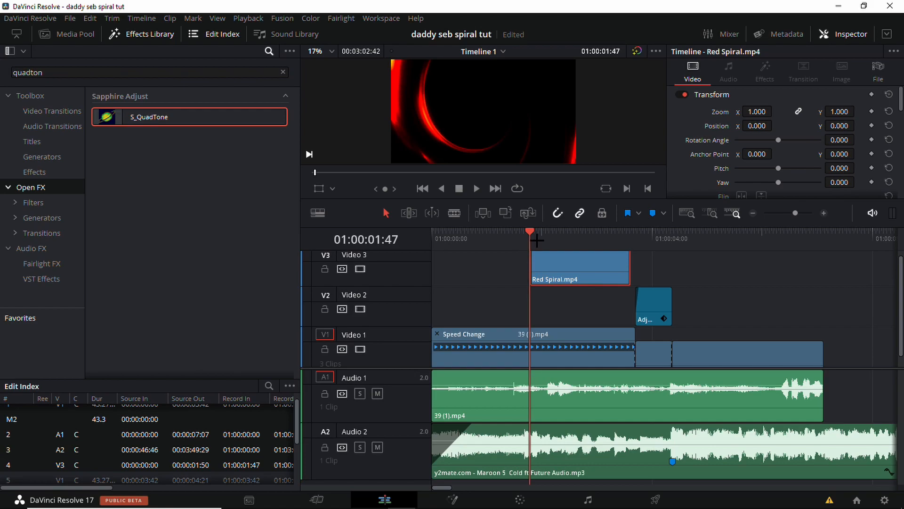
{"action": "left_click", "coordinate": [557, 238]}
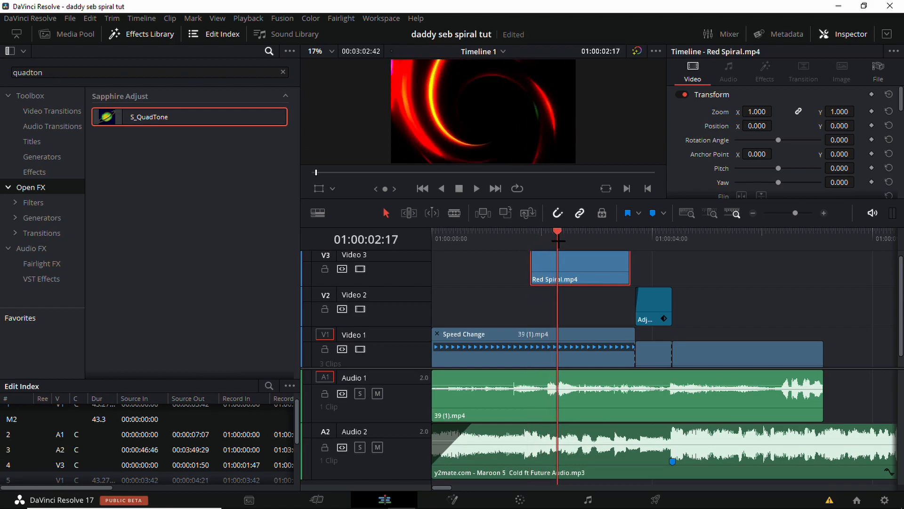
{"action": "left_click", "coordinate": [630, 238]}
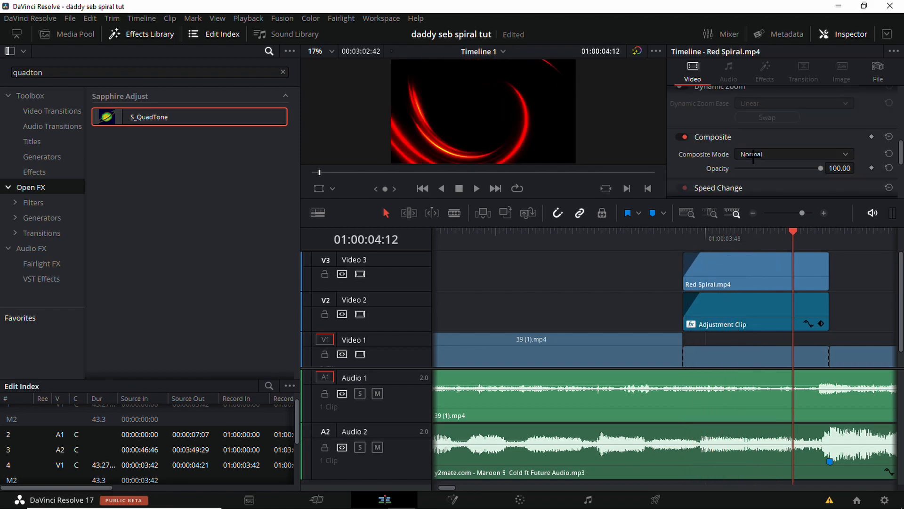
Step: Select the Red Spiral and adjustment clips together
{"action": "left_click", "coordinate": [793, 154]}
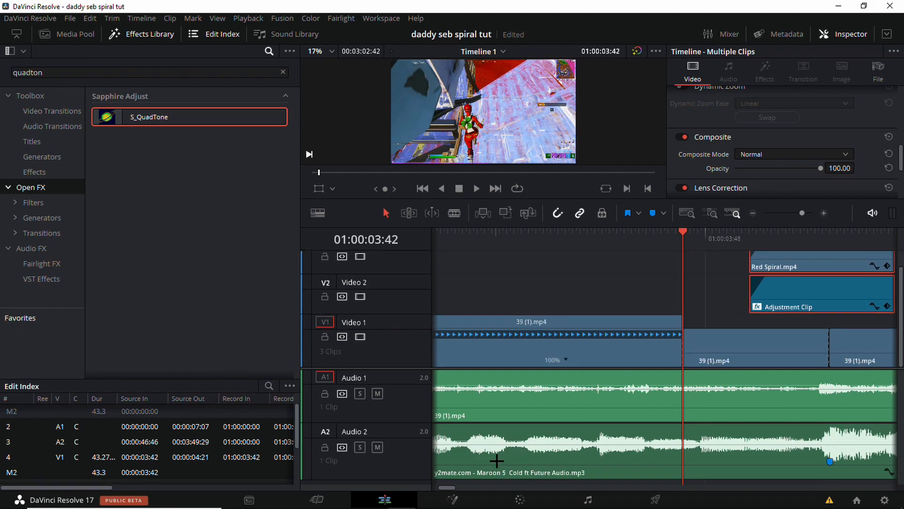
{"action": "mouse_move", "coordinate": [486, 498]}
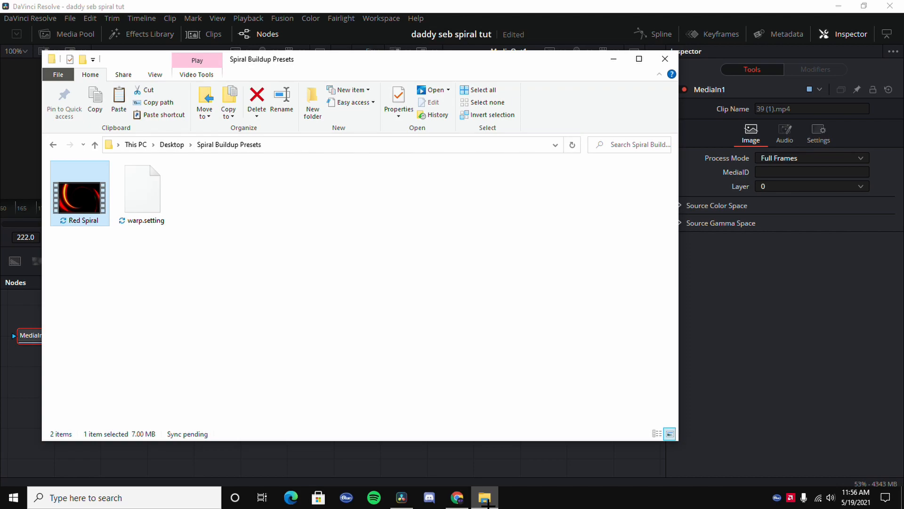
Step: Add the warp preset in Fusion, keyframe BCC Bulge height to -100, and return to Edit
{"action": "left_click_drag", "start_coordinate": [142, 190], "coordinate": [347, 421]}
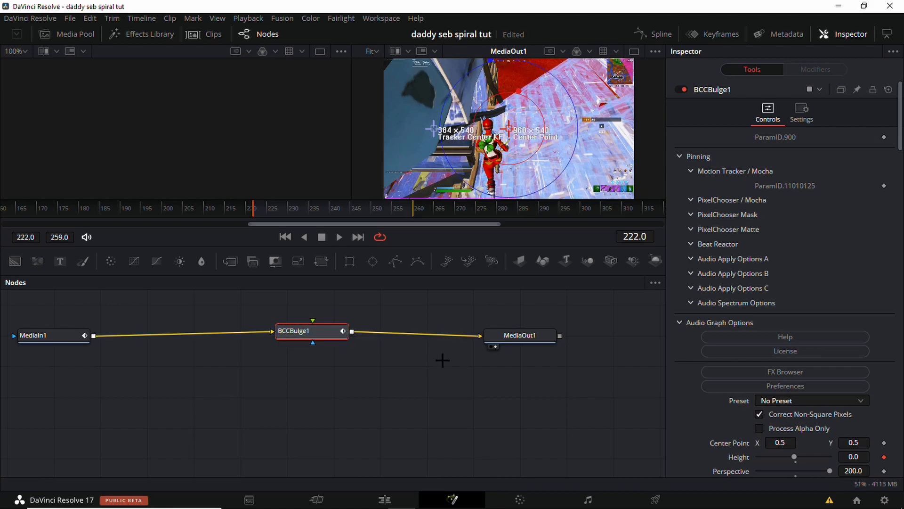
{"action": "mouse_move", "coordinate": [389, 364]}
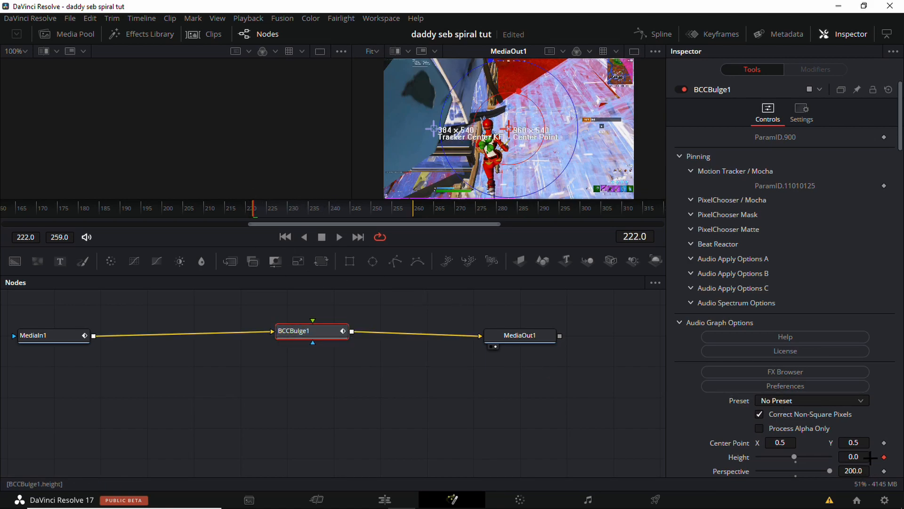
{"action": "mouse_move", "coordinate": [508, 250]}
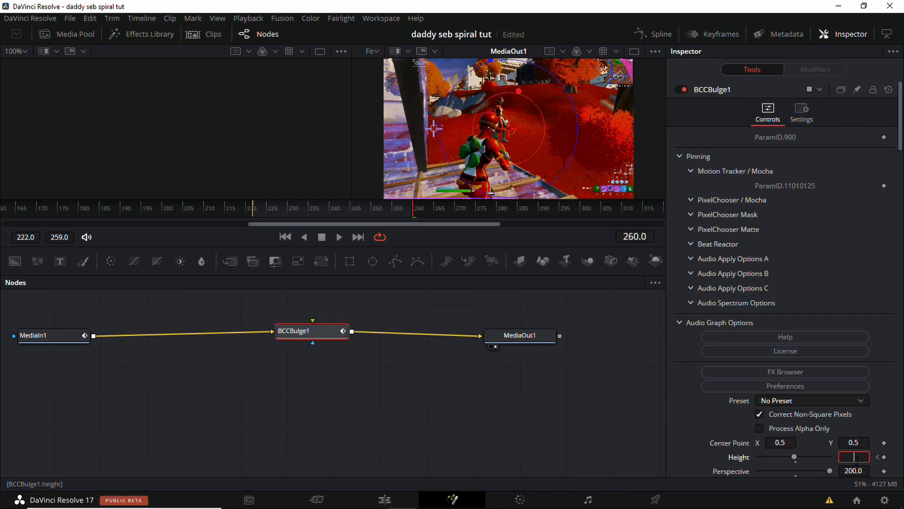
{"action": "type", "text": "-100.0"}
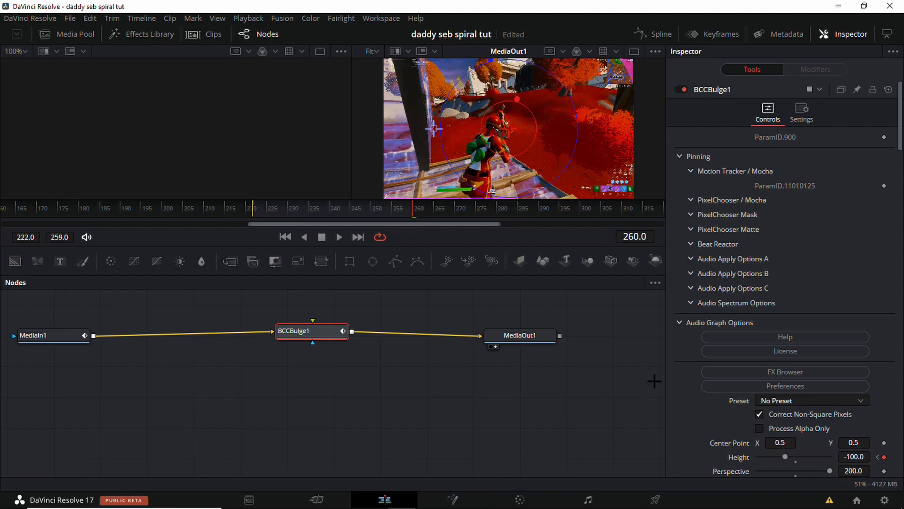
{"action": "left_click", "coordinate": [385, 499]}
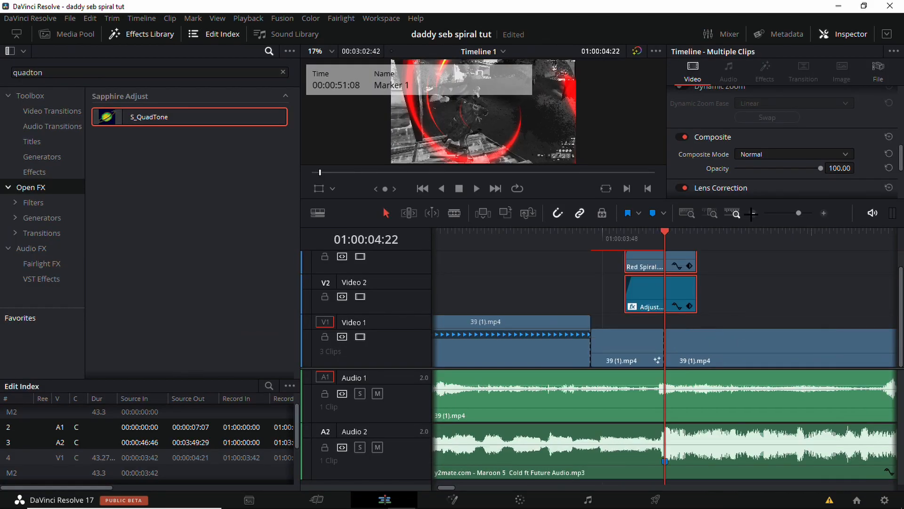